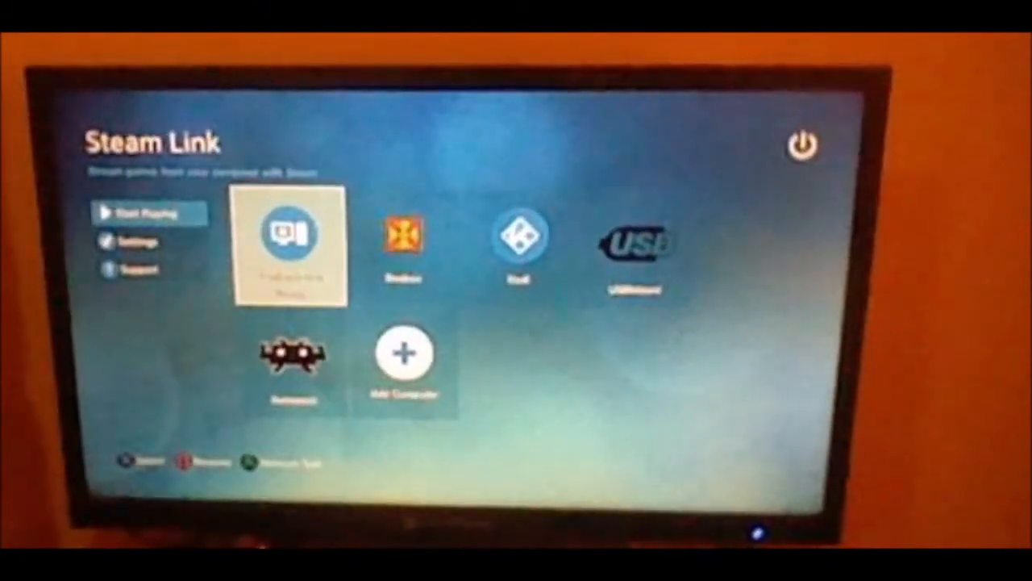
Step: Set the computer's streaming to Video and Audio Disabled, Input Enabled, and save
left_click(137, 242)
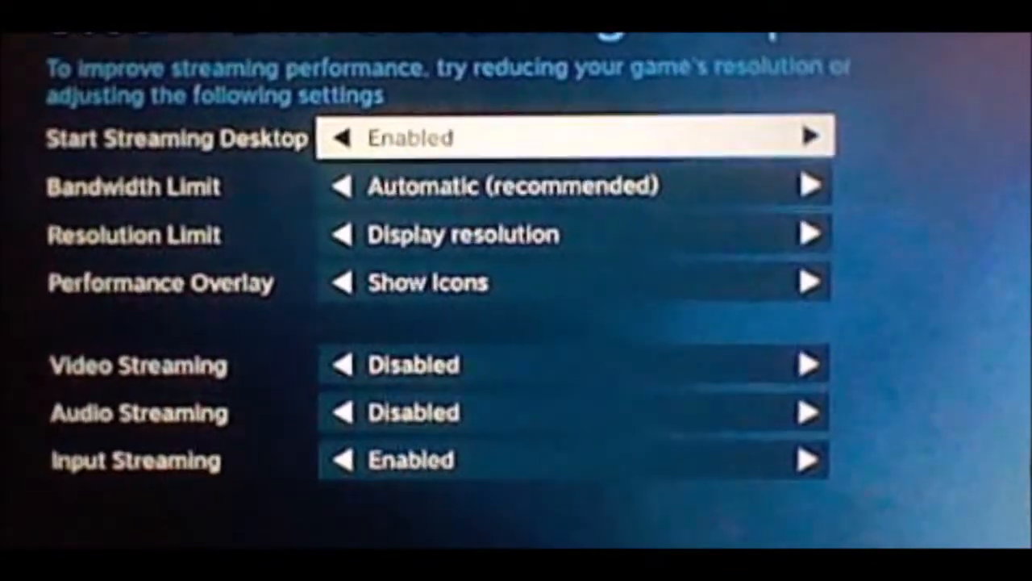
key("Down")
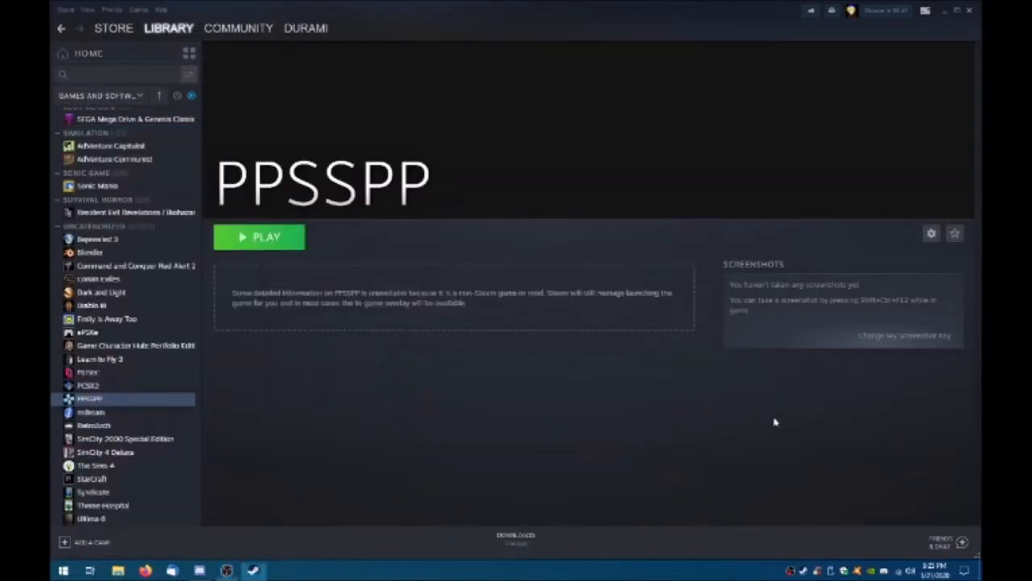
mouse_move(569, 415)
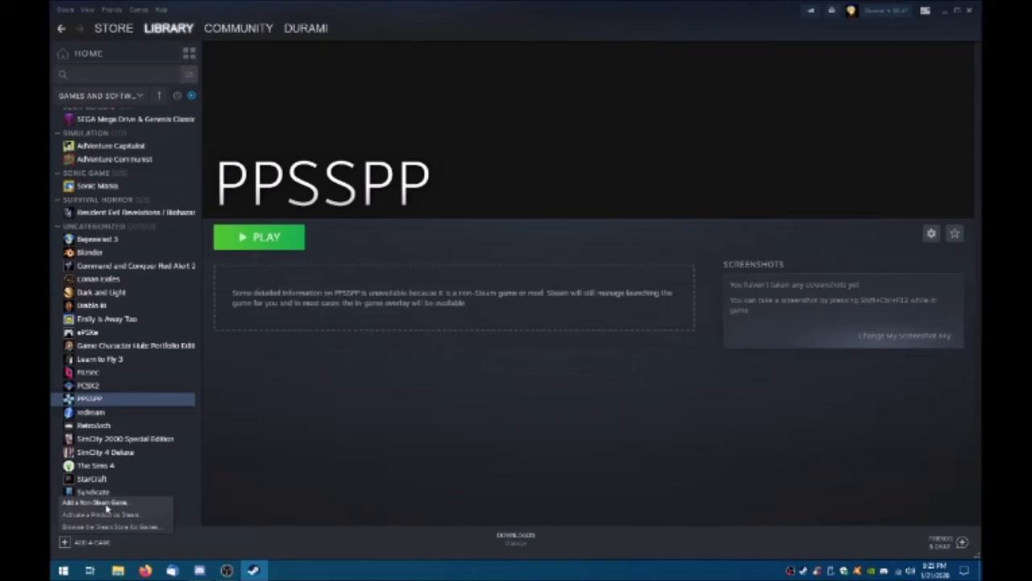
Step: Start Add a Non-Steam Game, scan the program list, and choose Browse to locate PPSSPP manually
left_click(94, 502)
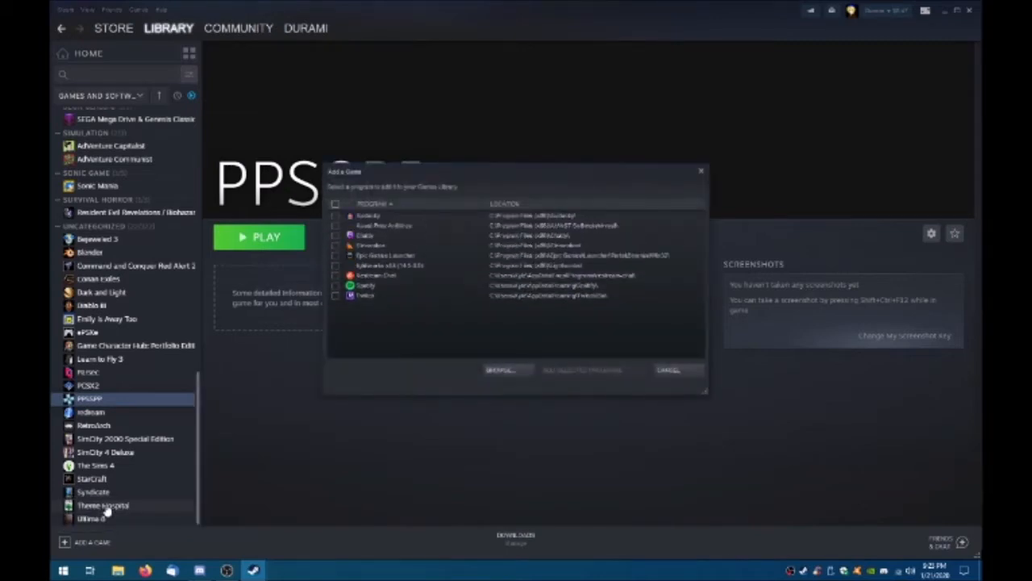
scroll("down", 3)
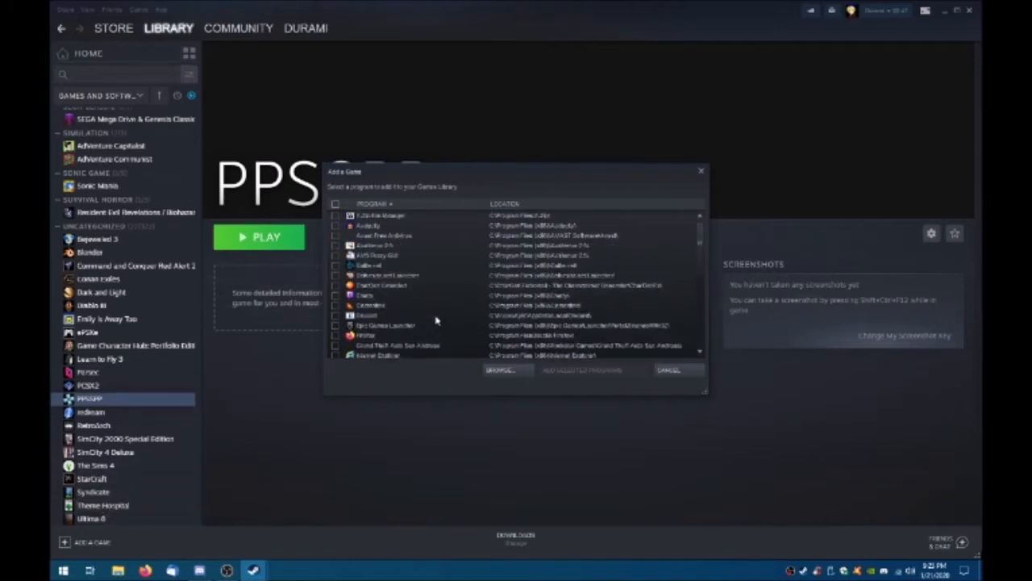
scroll("down", 3)
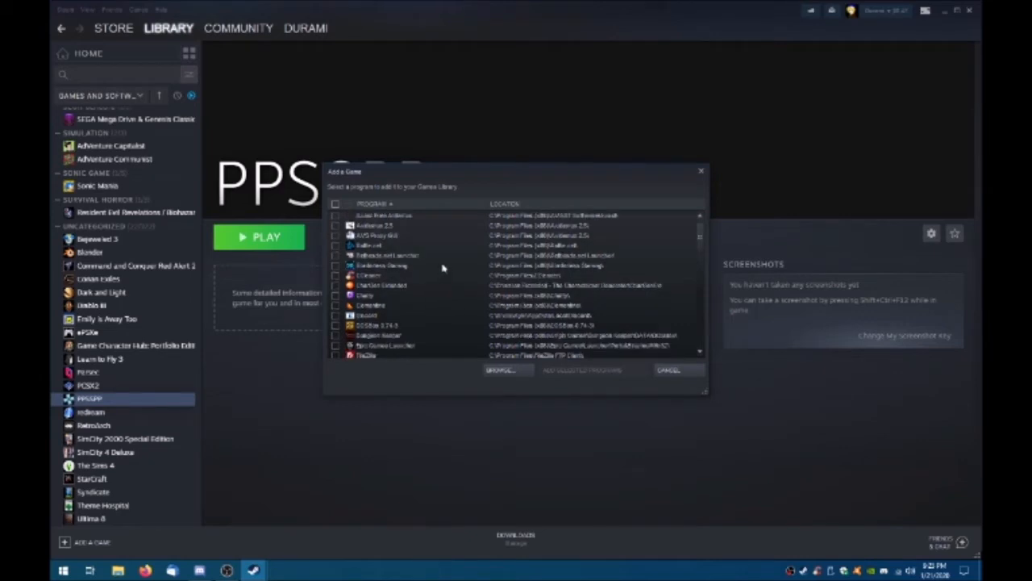
scroll("down", 3)
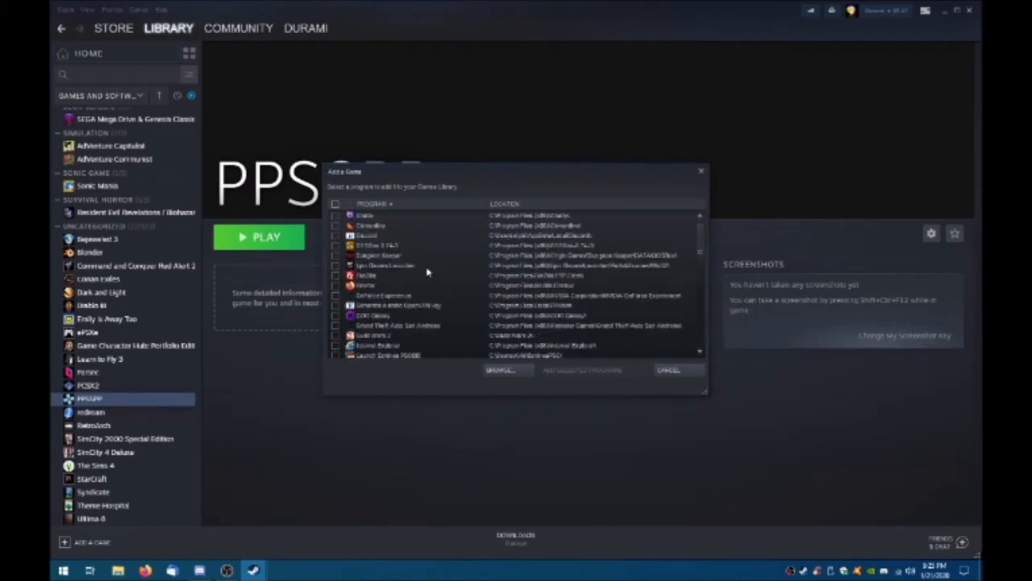
scroll("down", 3)
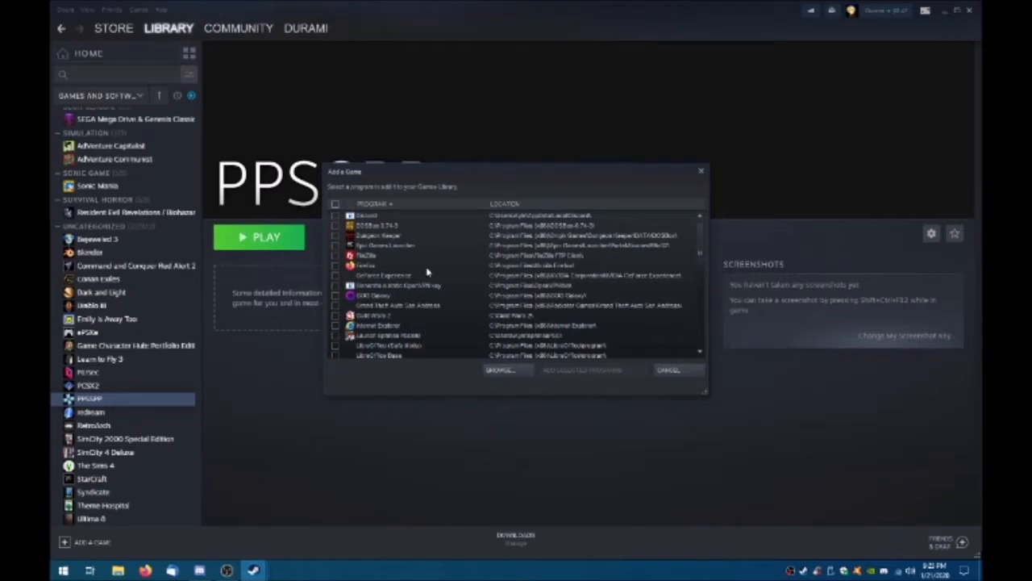
scroll("down", 3)
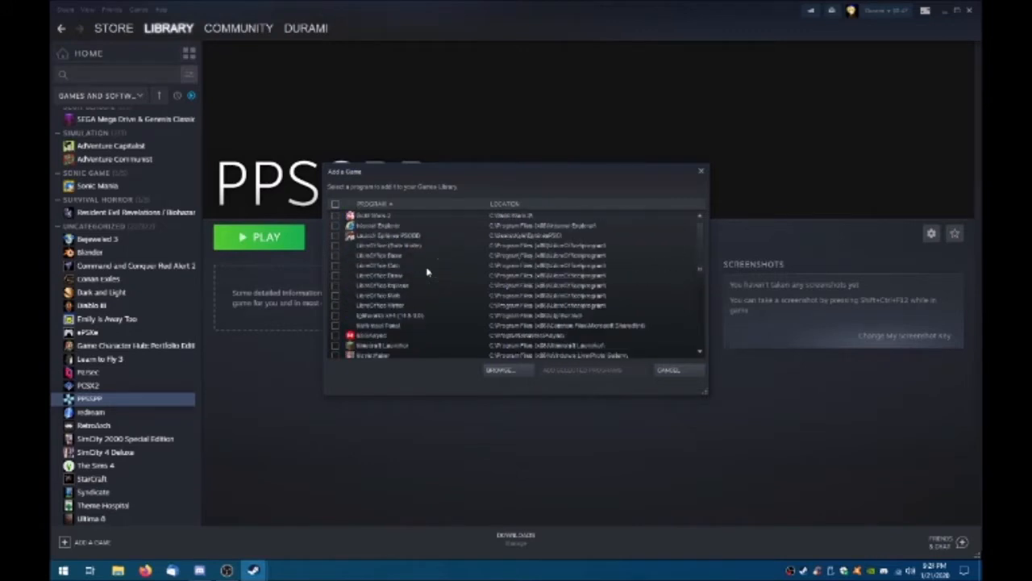
scroll("down", 3)
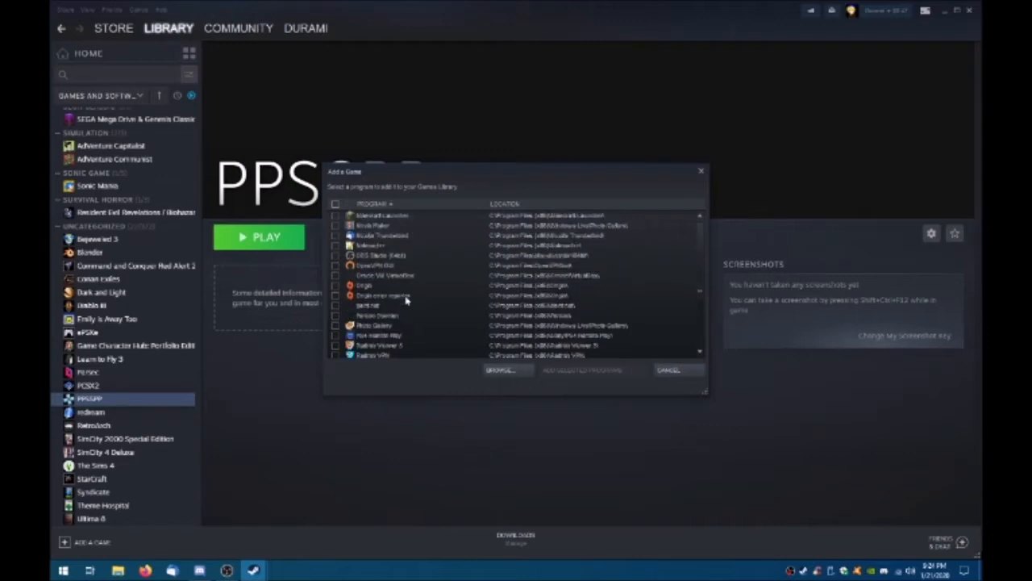
scroll("down", 3)
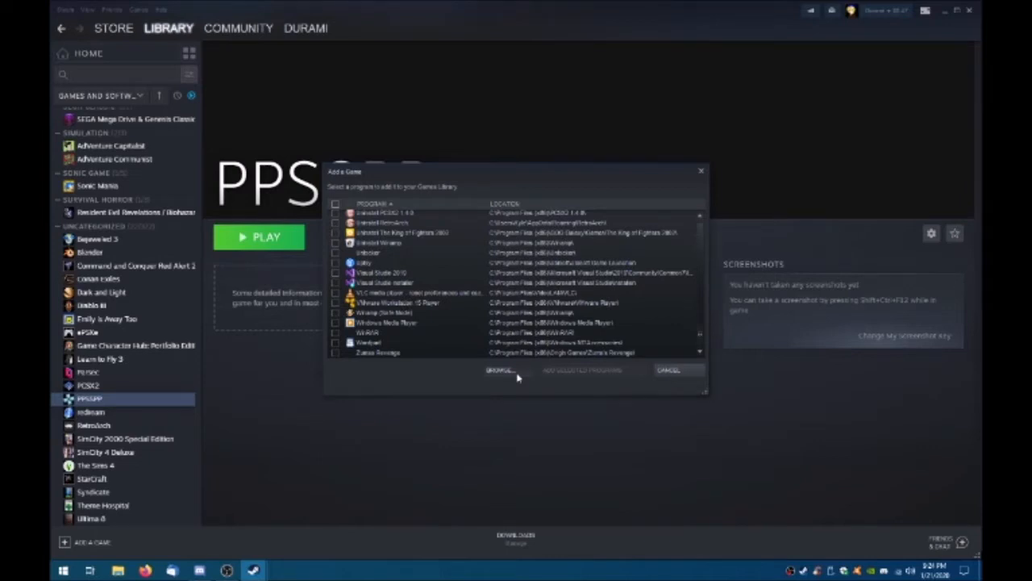
left_click(500, 369)
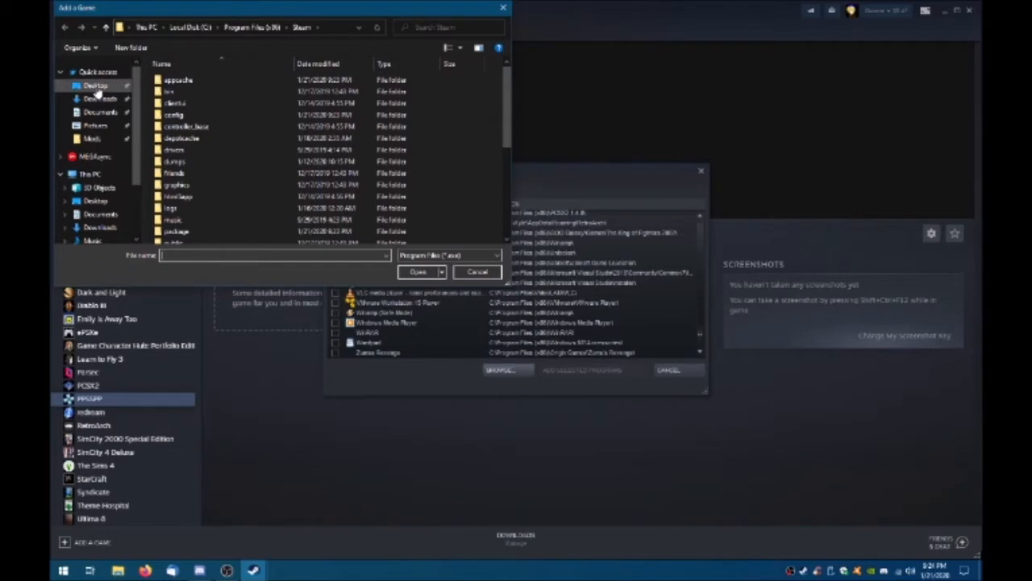
Step: Navigate the file picker to the Desktop and into the PPSSPP folder
left_click(95, 85)
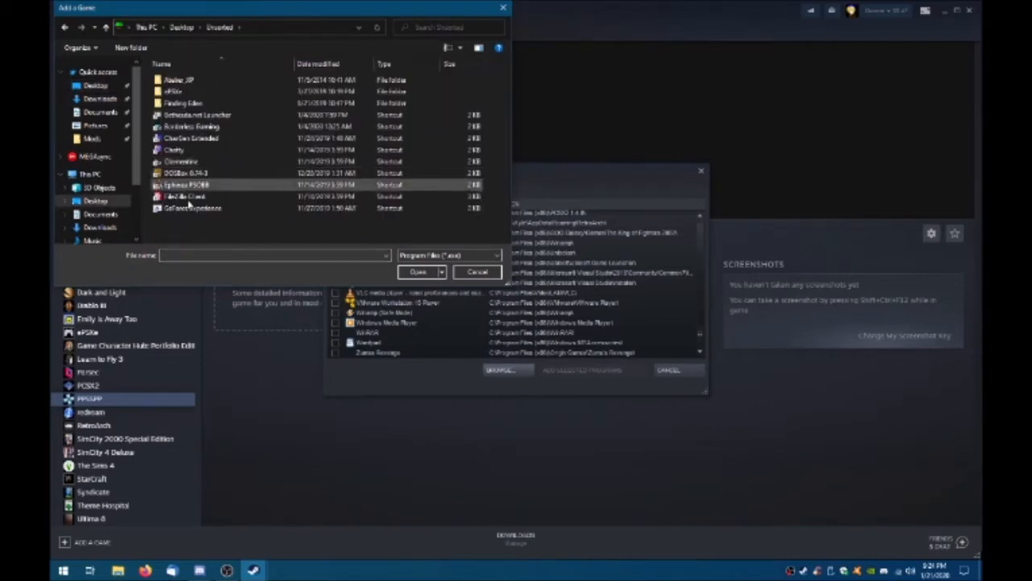
scroll("down", 3)
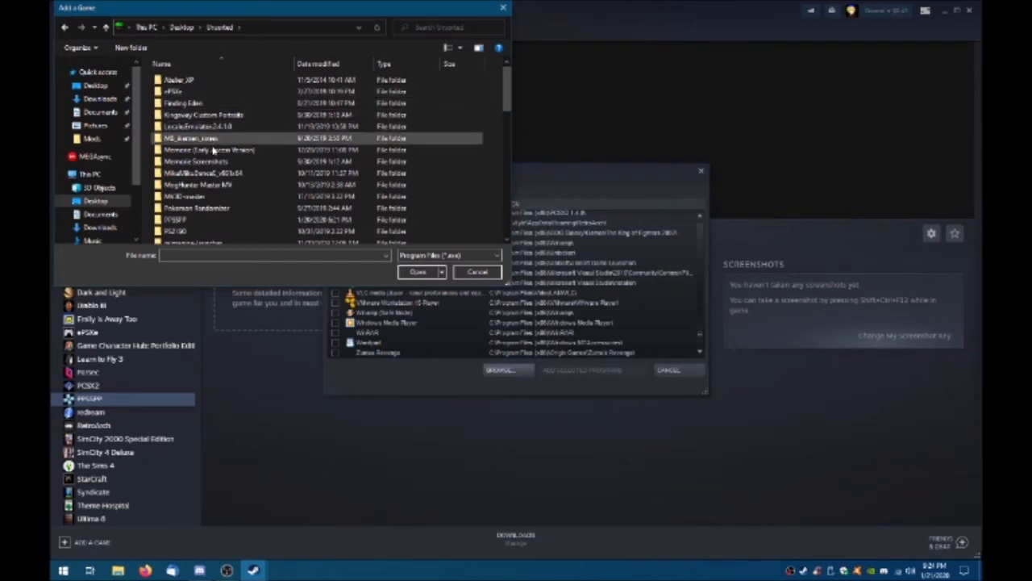
scroll("down", 3)
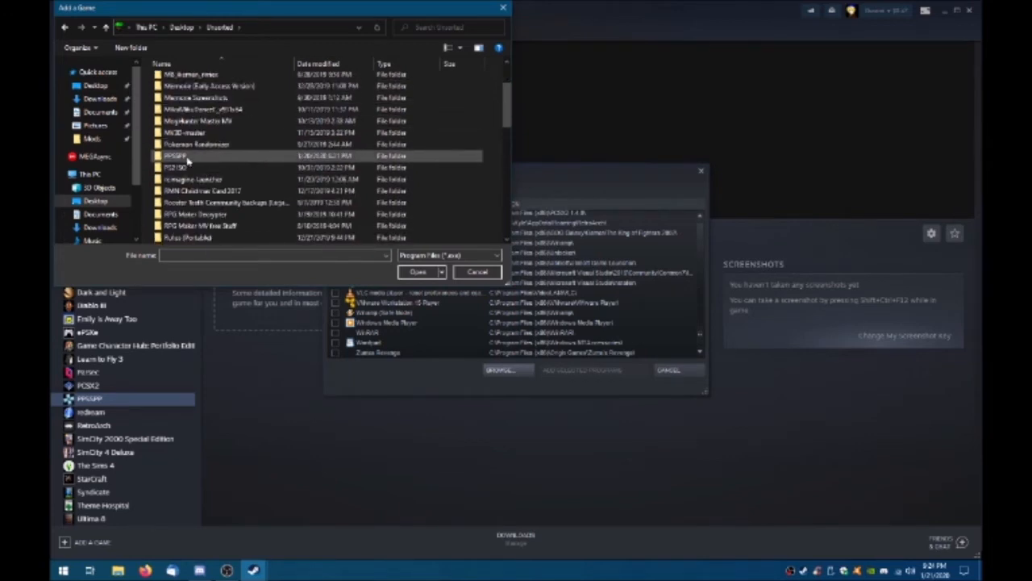
double_click(174, 155)
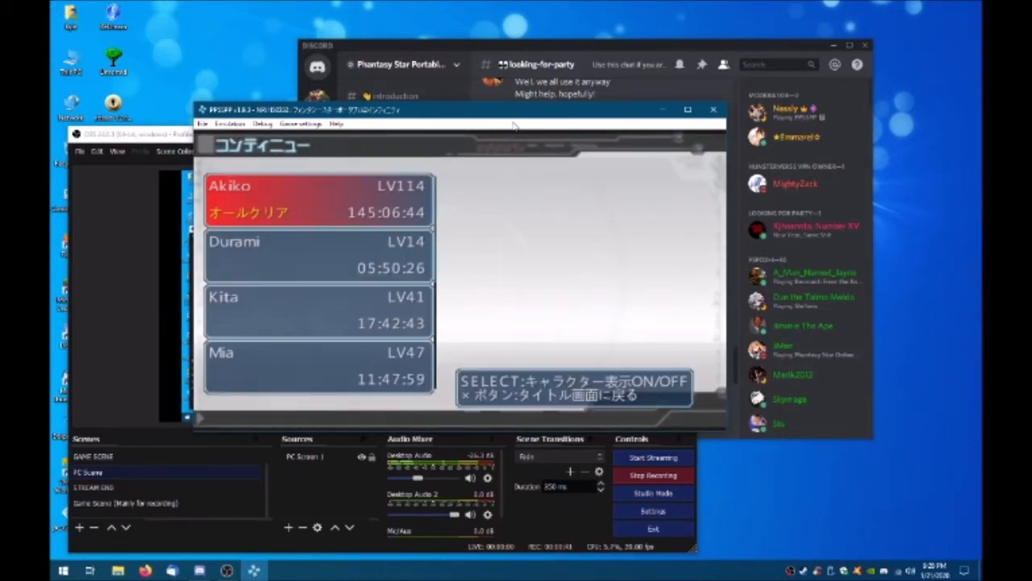
Step: Load the chosen saved Phantasy Star Portable character from the continue screen
key("down")
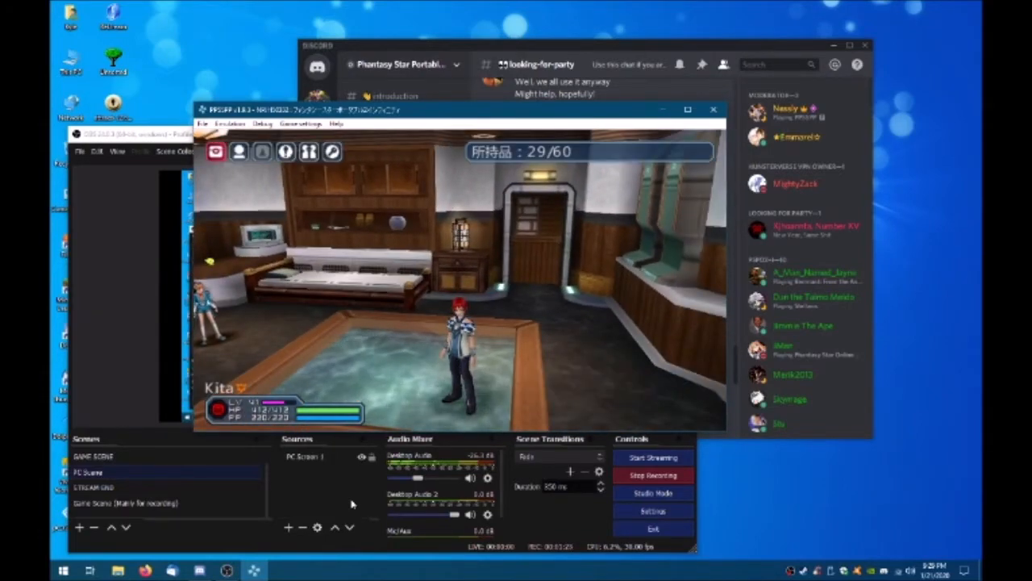
Step: Choose Return to Title from the in-game menu to get the end-session confirmation
left_click(332, 152)
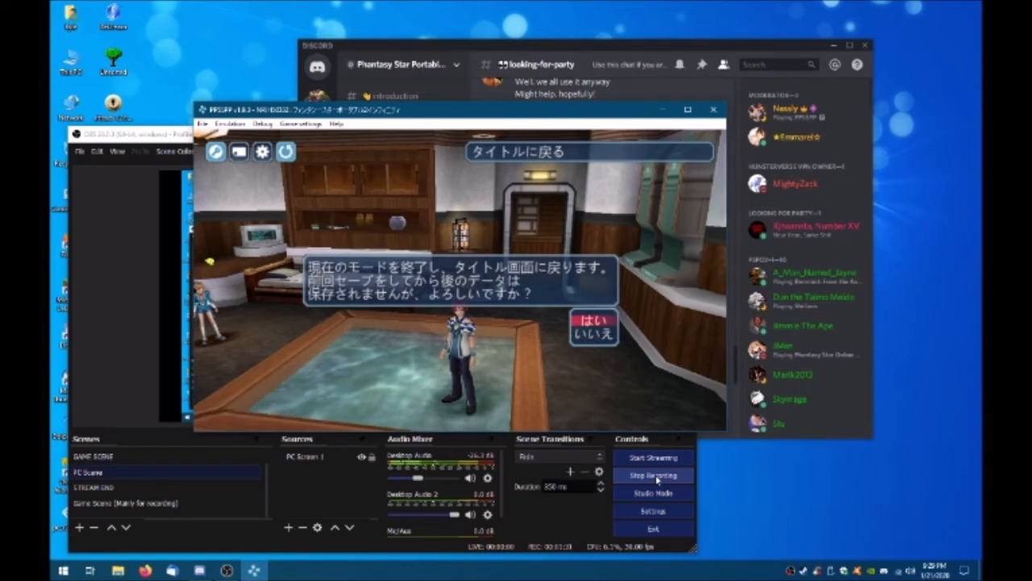
left_click(654, 474)
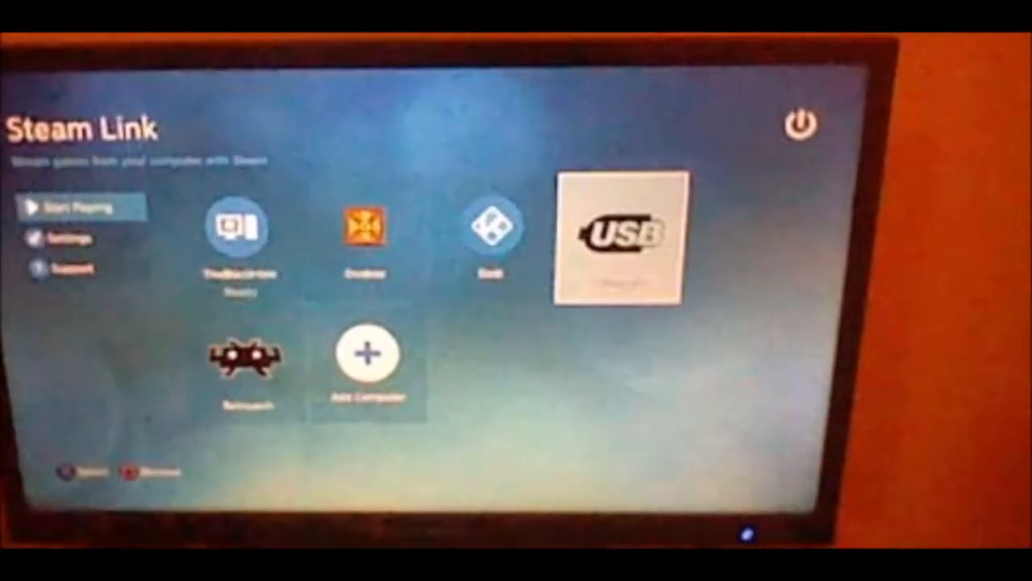
Step: Select the power button on the Steam Link home to ask about turning off the system
left_click(800, 125)
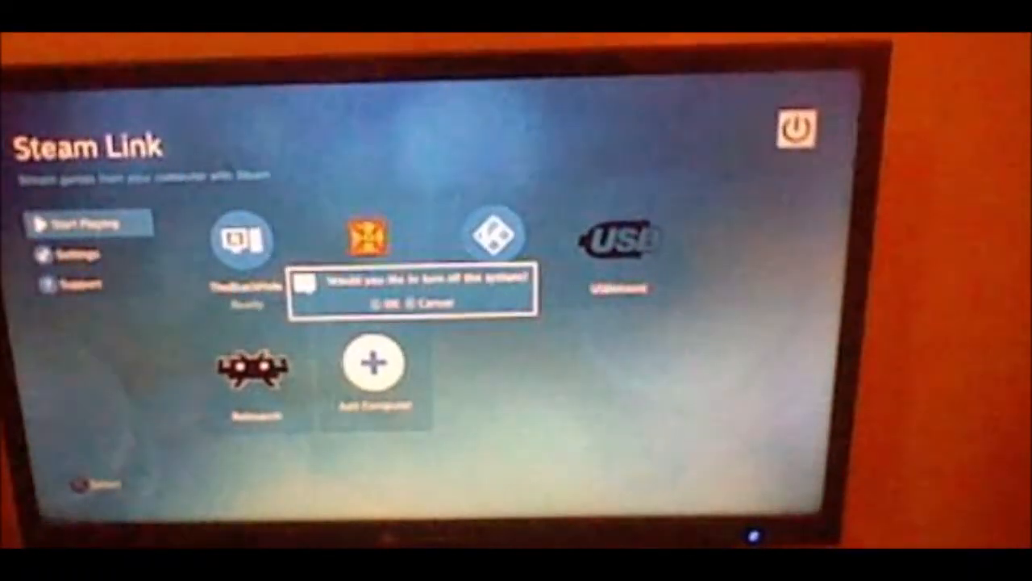